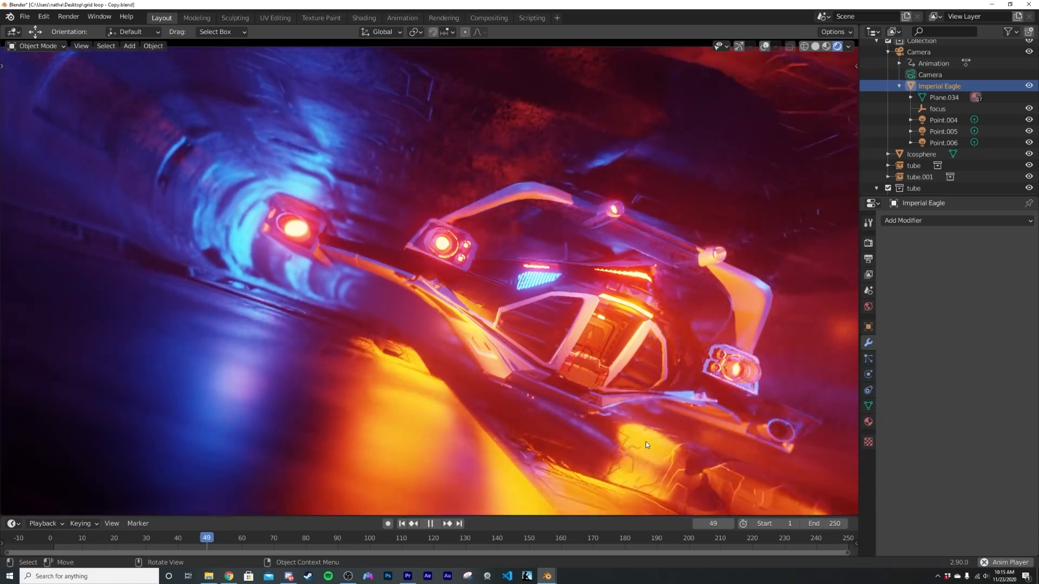
Step: Play and scrub the timeline, inspect the tube's transform, then replay from frame 1
left_click(359, 538)
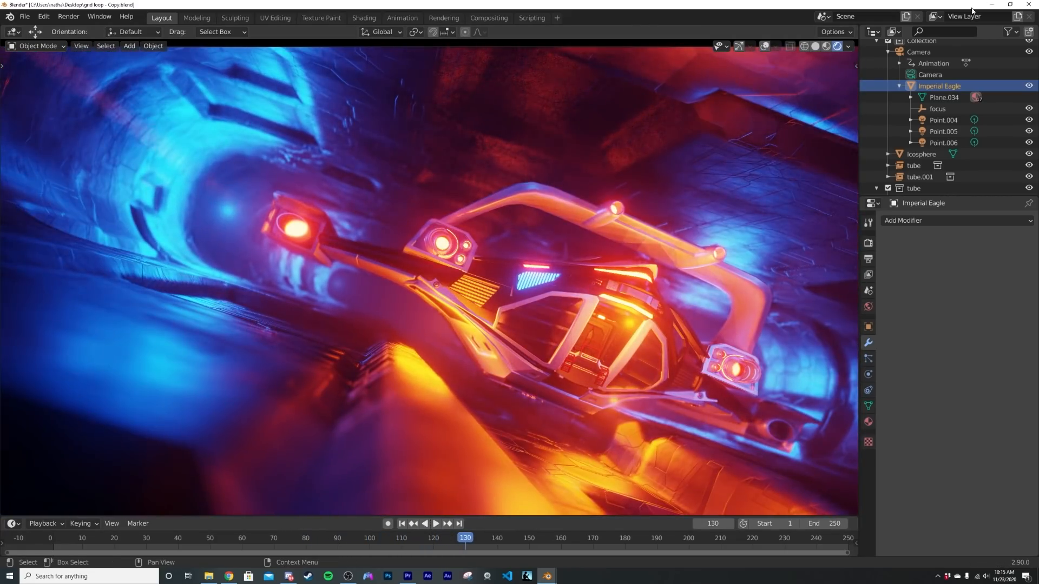
left_click(436, 524)
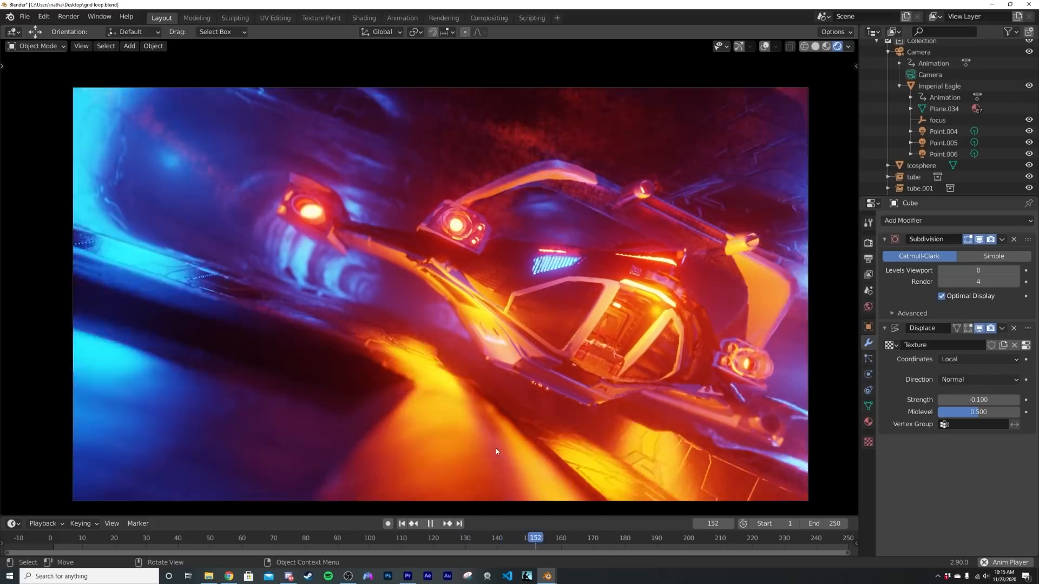
left_click(424, 523)
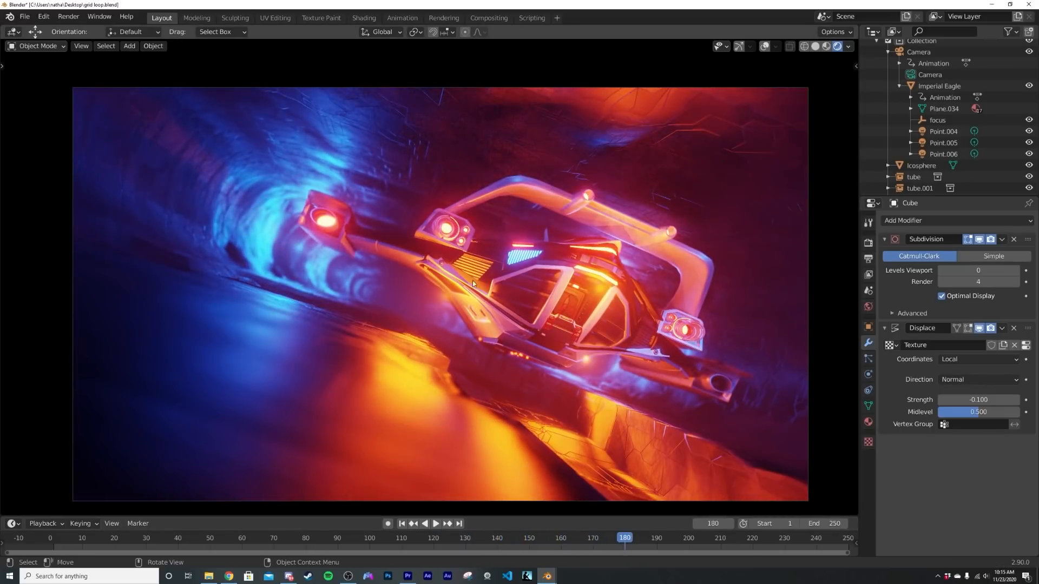
left_click(913, 176)
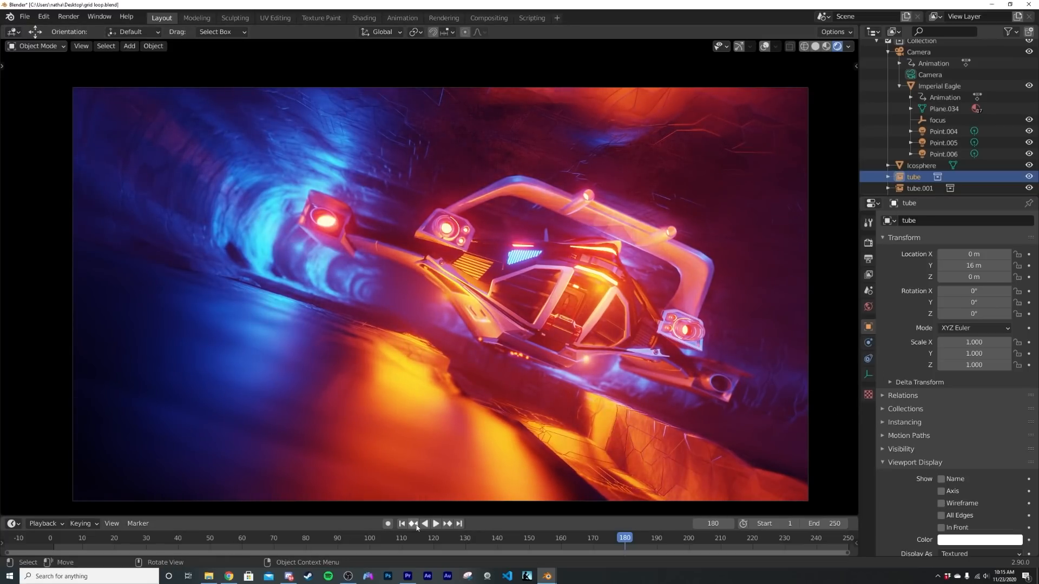
left_click(400, 524)
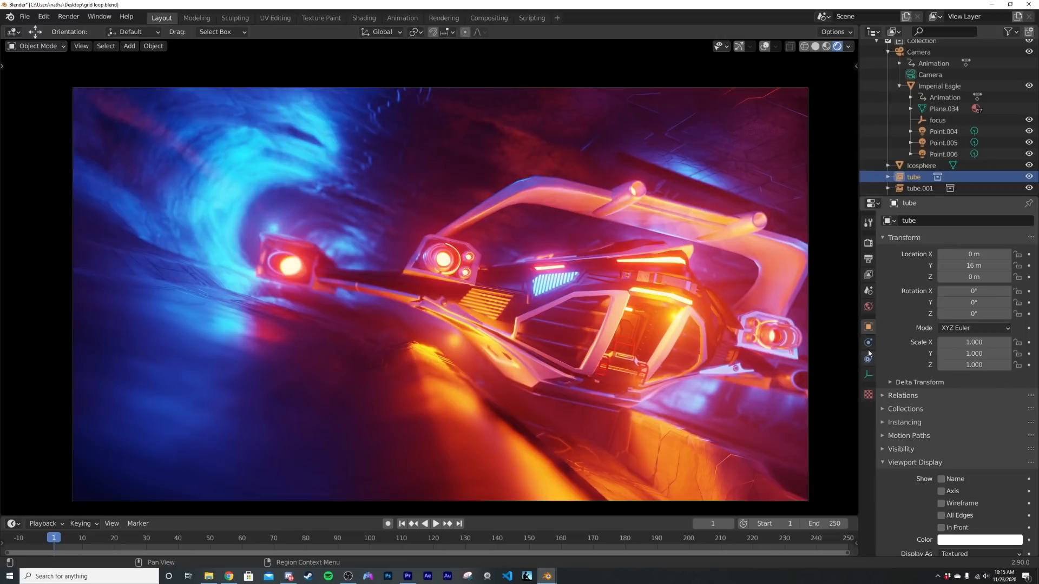
left_click(867, 343)
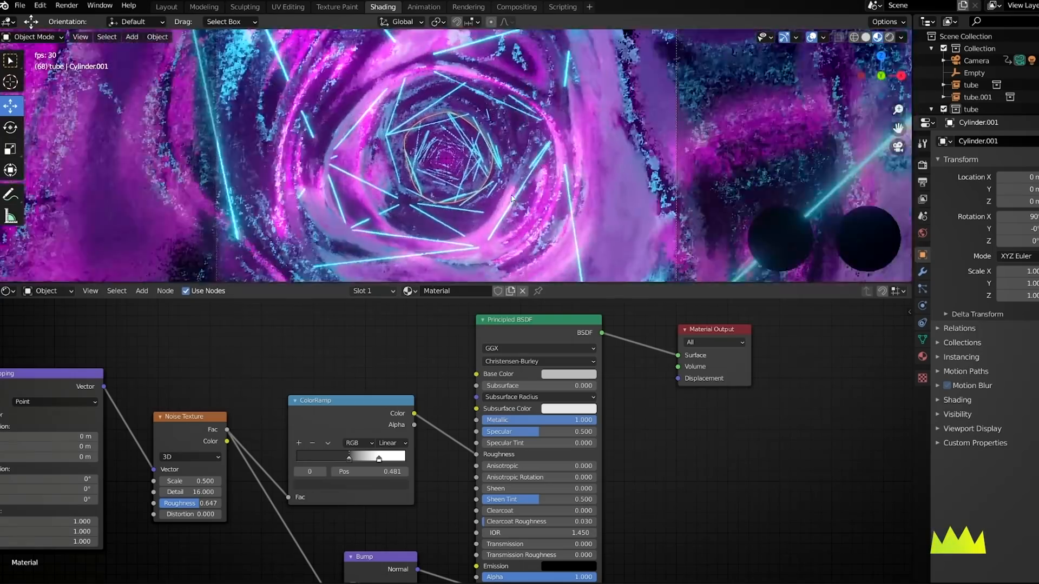
left_click(181, 10)
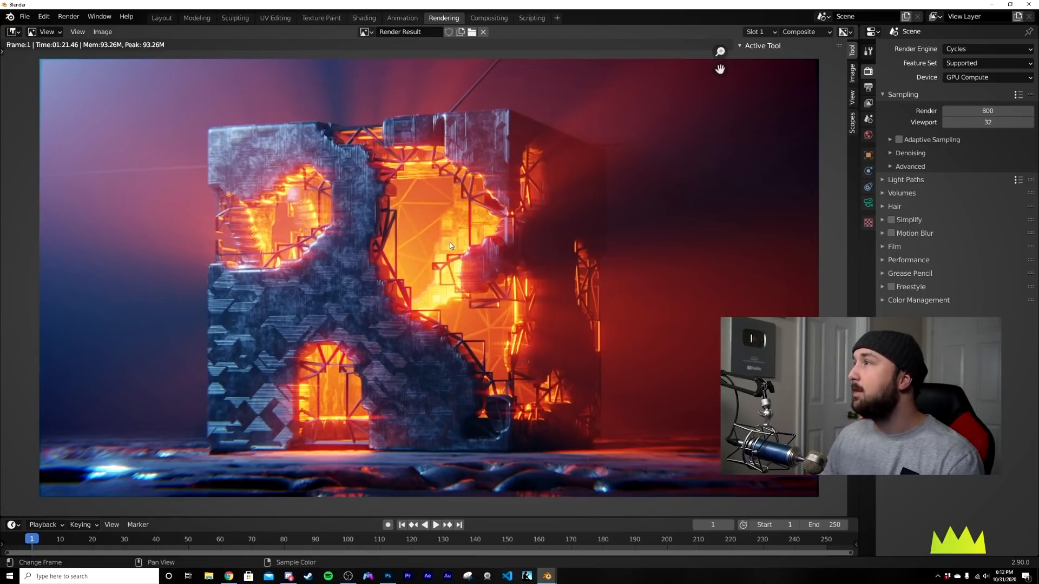
left_click(161, 19)
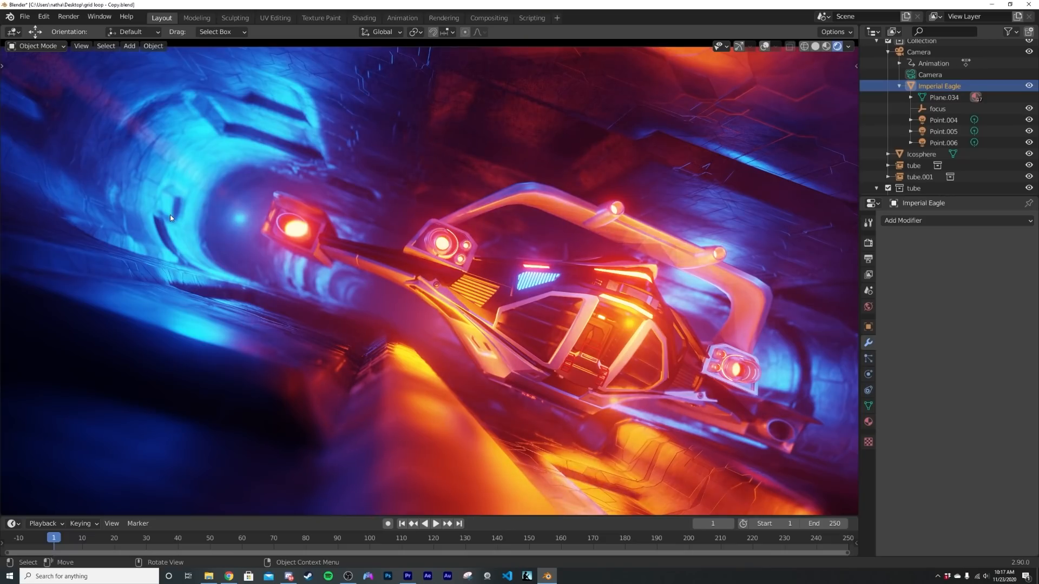
mouse_move(192, 157)
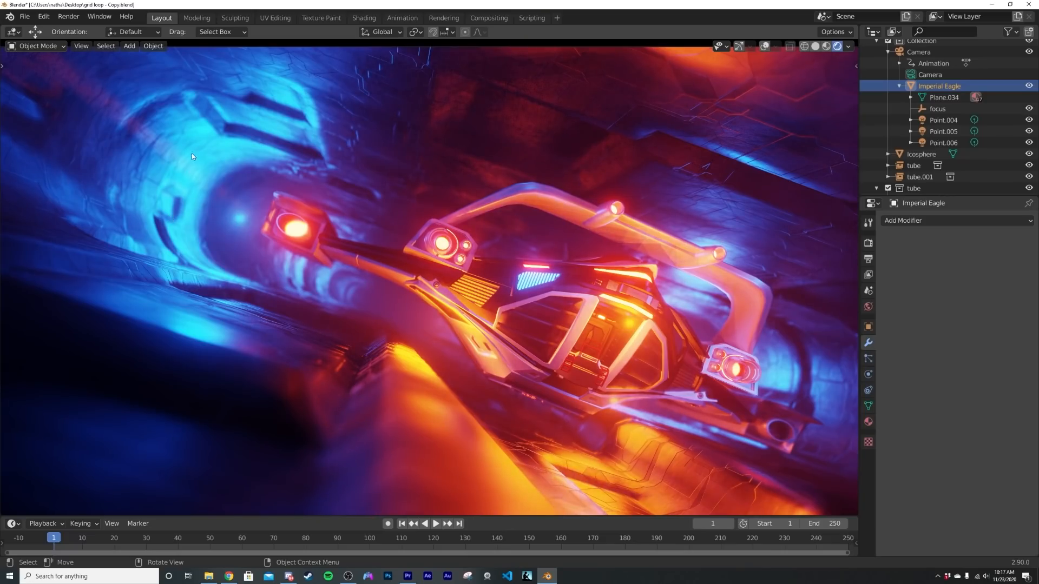
mouse_move(25, 16)
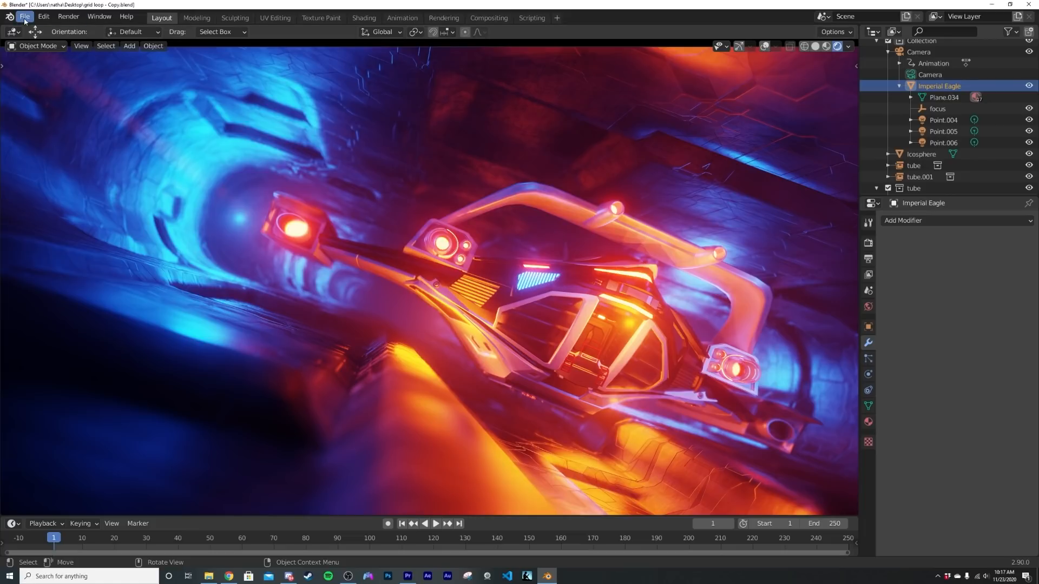
Step: Append the Imperial Eagle object from imperial-eagle-spaceship-imperfect.blend into the scene
left_click(23, 16)
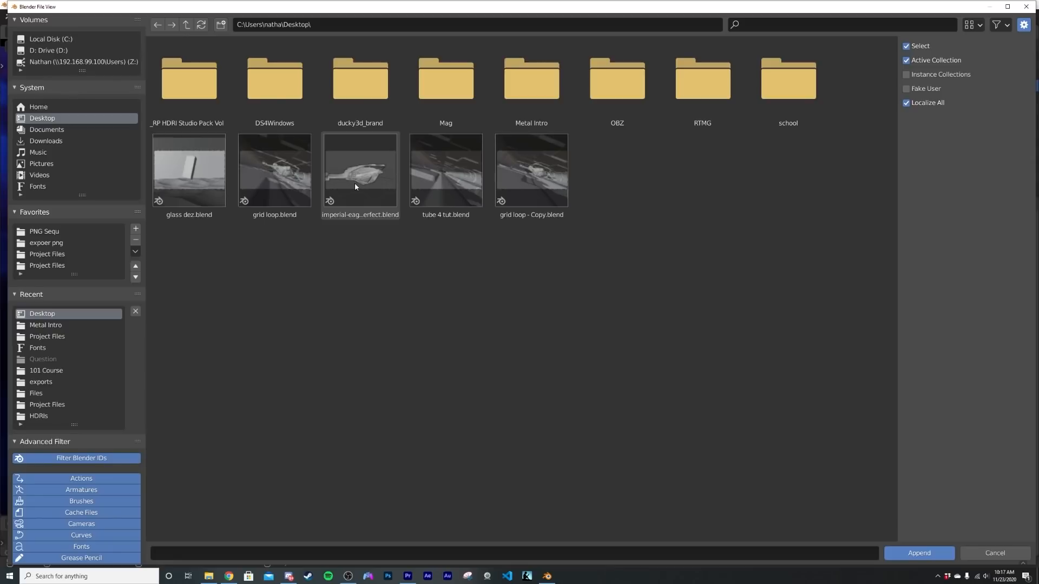
double_click(359, 170)
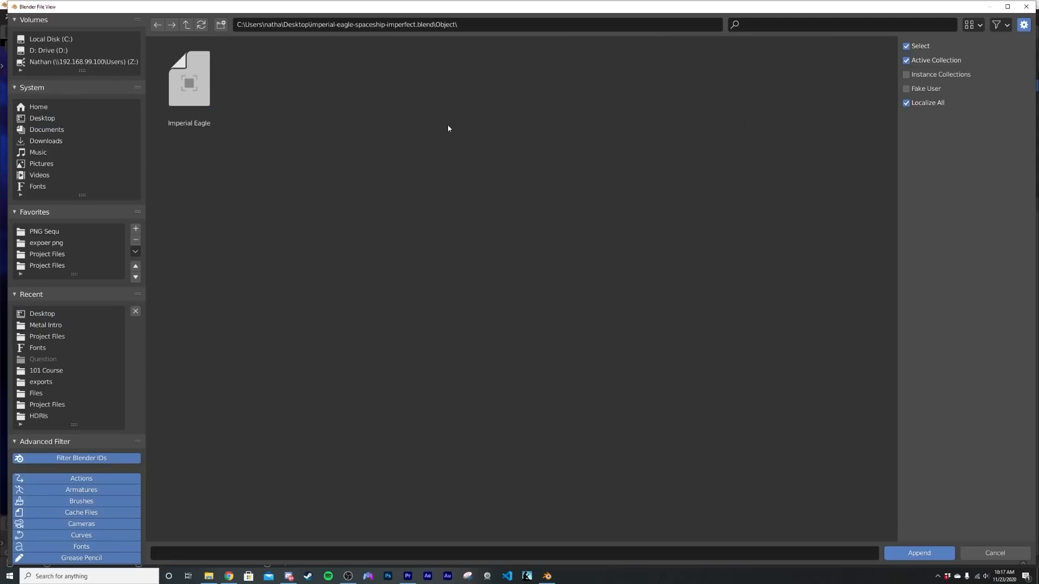
left_click(919, 553)
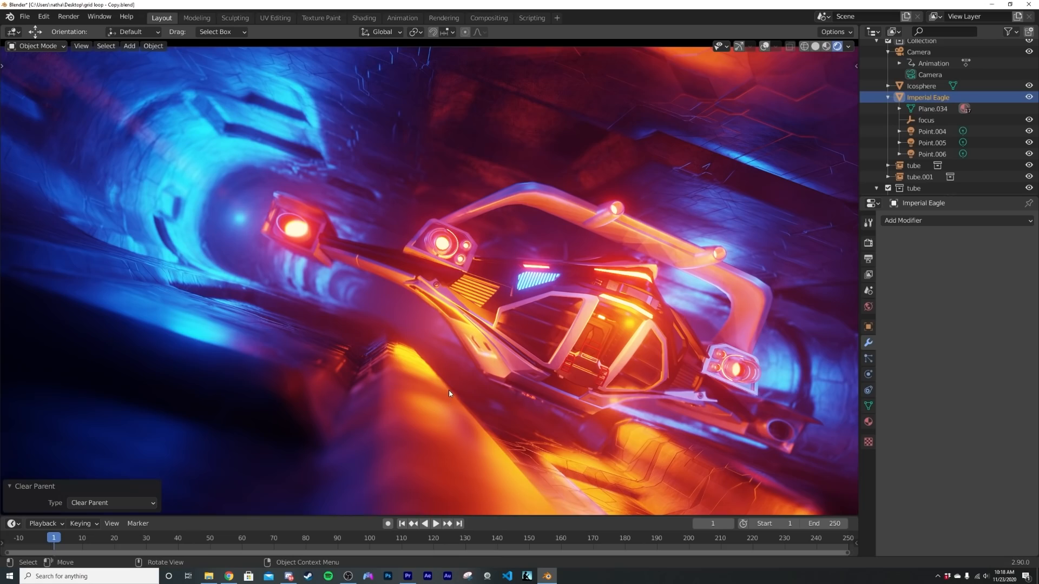
left_click(424, 523)
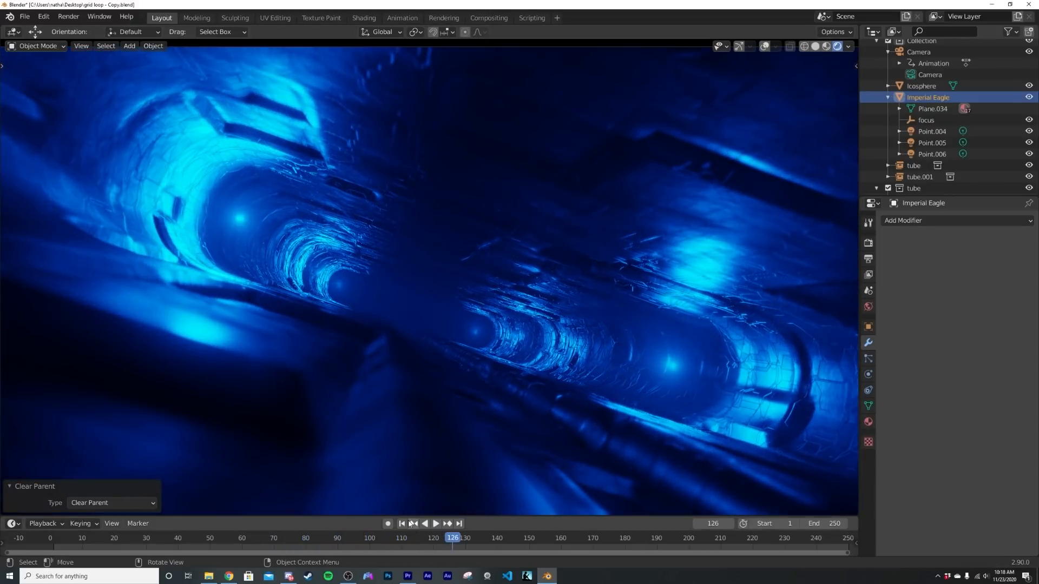
left_click(400, 524)
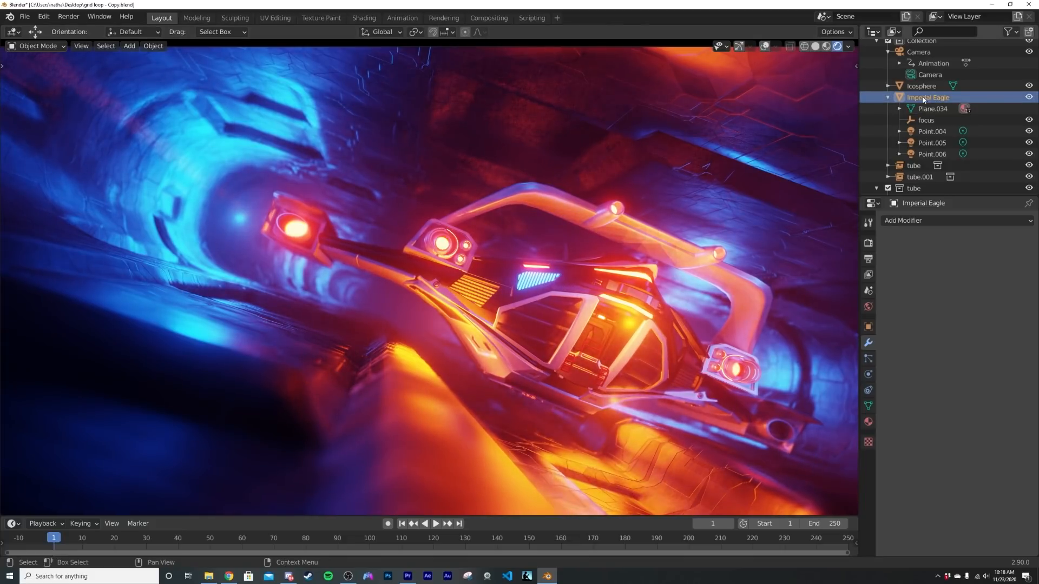
Step: Parent the Imperial Eagle to the Camera as an Object parent
left_click(920, 52)
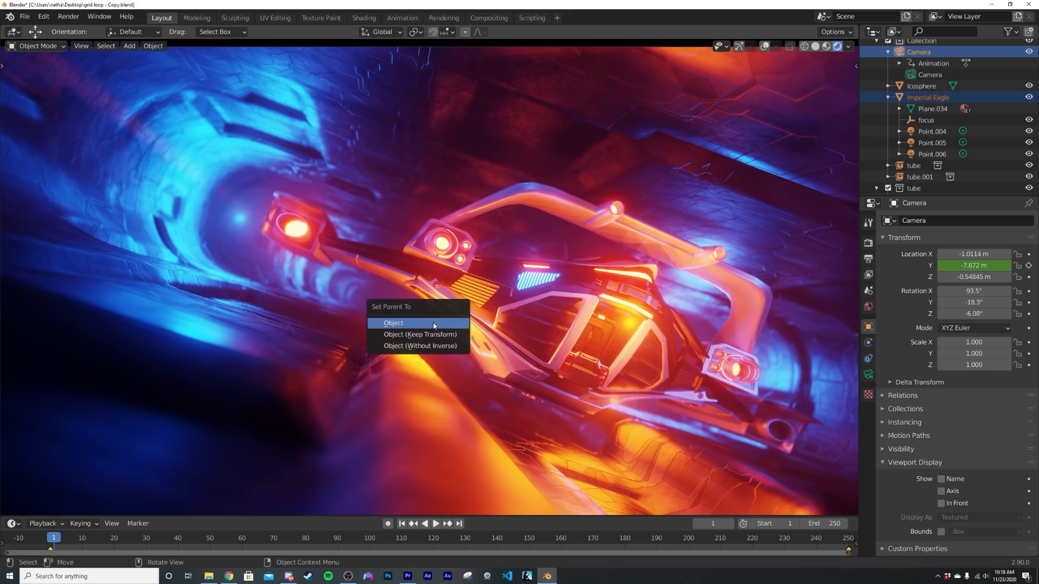
left_click(394, 324)
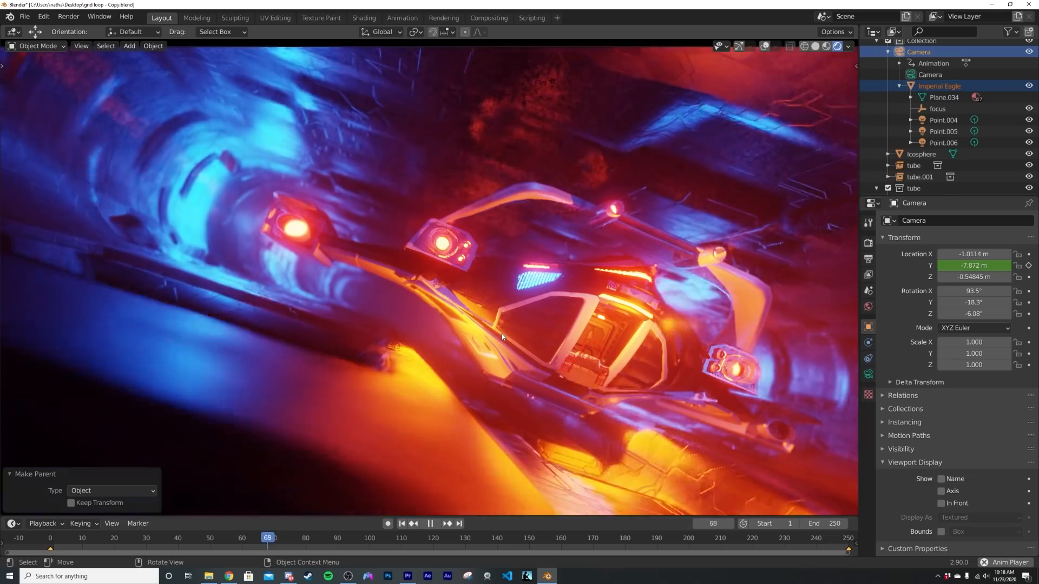
Step: Play the animation to verify the ship follows the camera, then return to frame 1
left_click(430, 524)
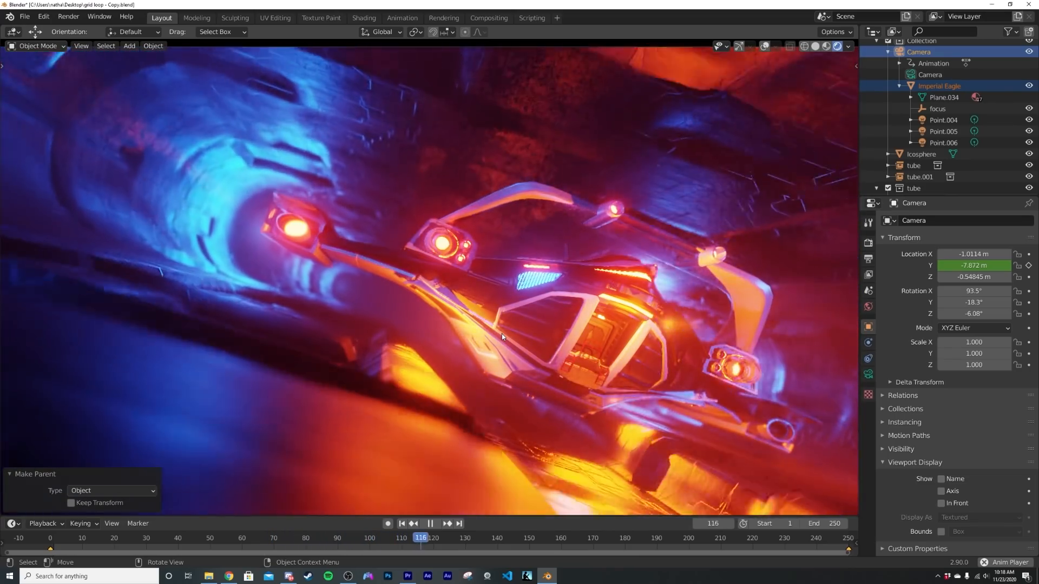
left_click(429, 524)
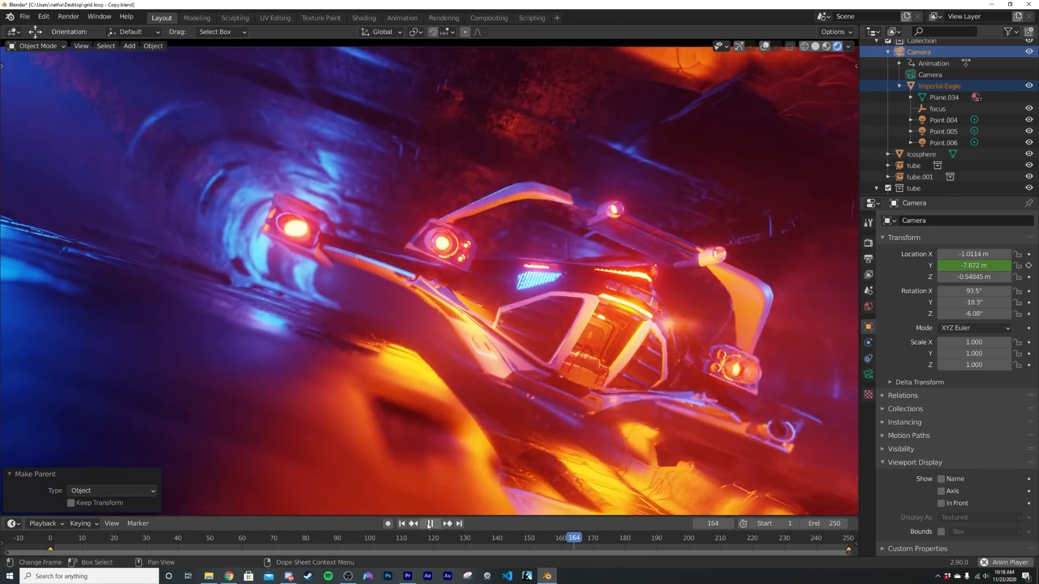
left_click(401, 524)
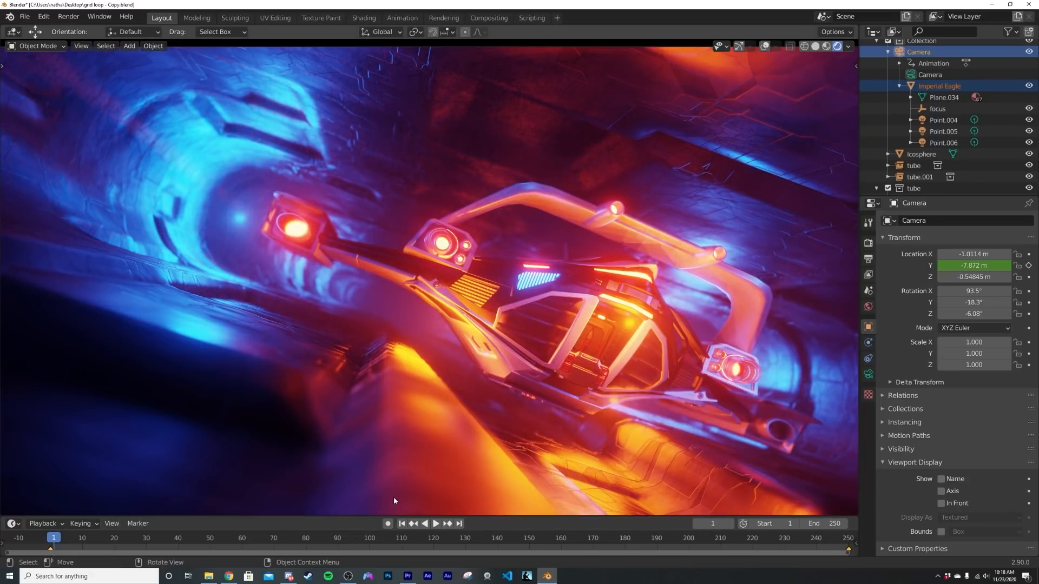
mouse_move(819, 306)
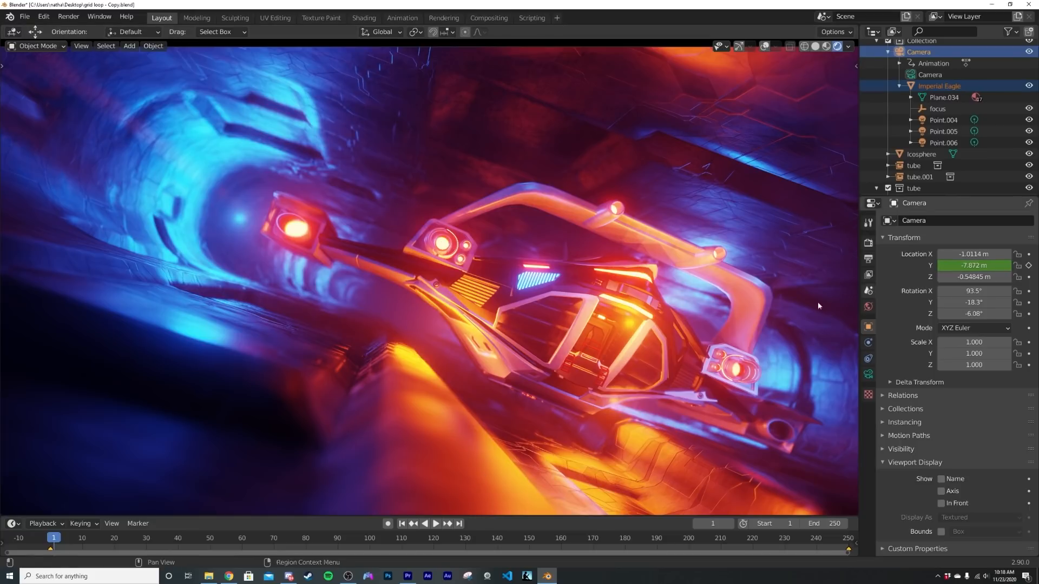
Step: Select only the Imperial Eagle and show its Object transform properties
left_click(939, 87)
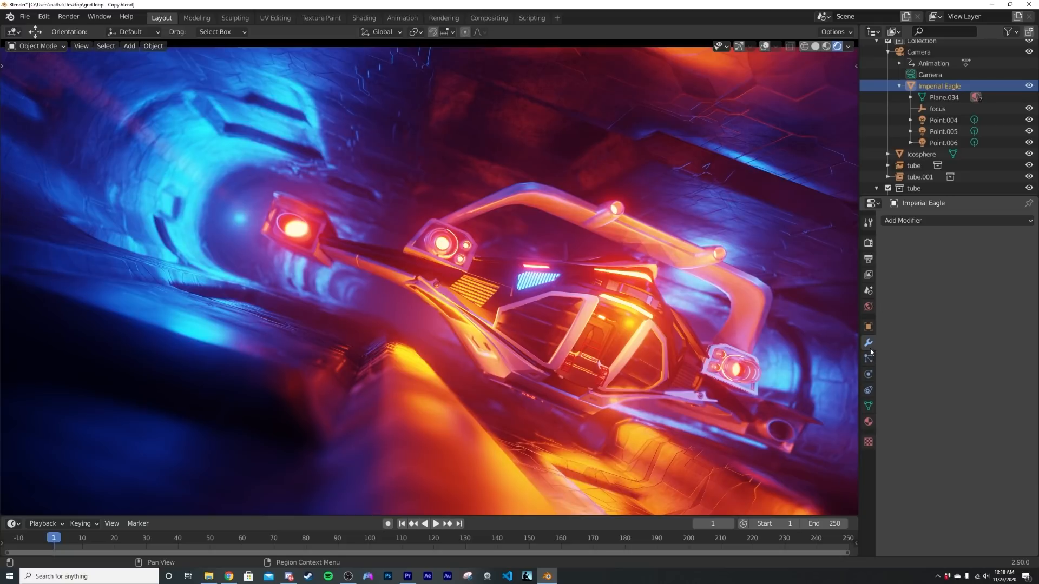
left_click(868, 326)
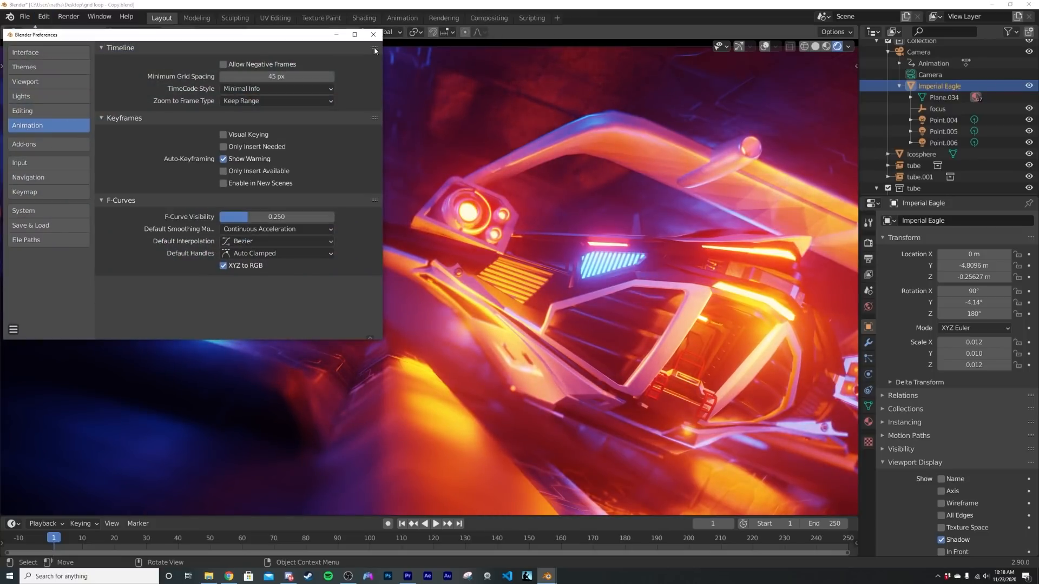
Step: Keyframe the ship's Location Y at -4.8096 m on frame 1 and a forward drift around frame 67
left_click(373, 35)
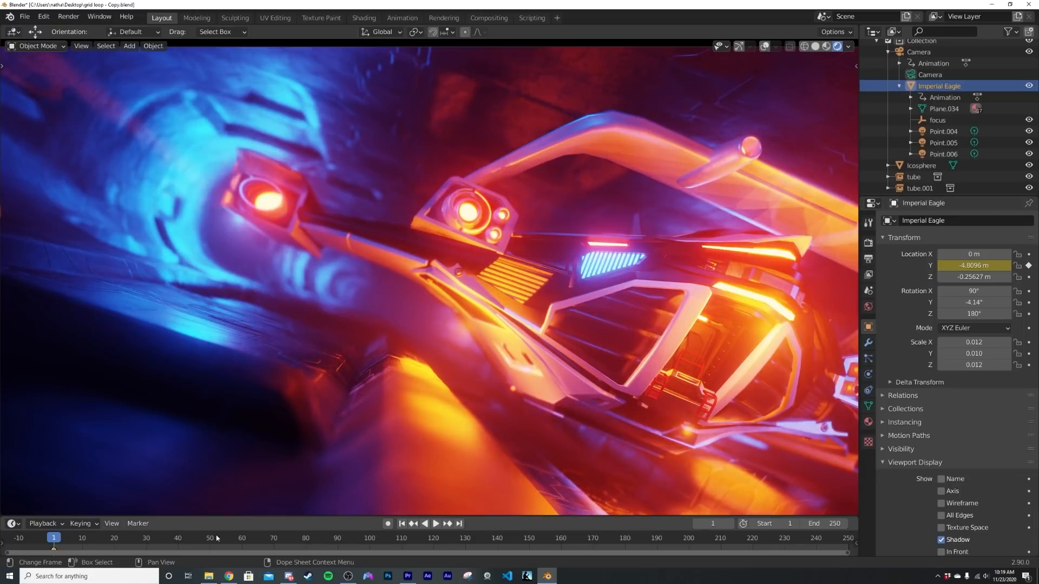
left_click(435, 523)
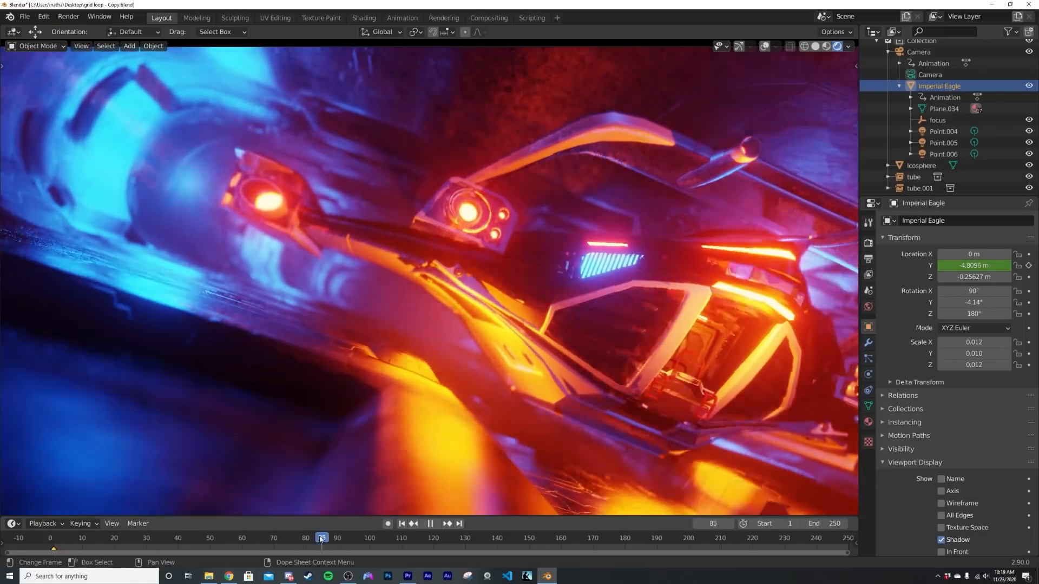
left_click(430, 524)
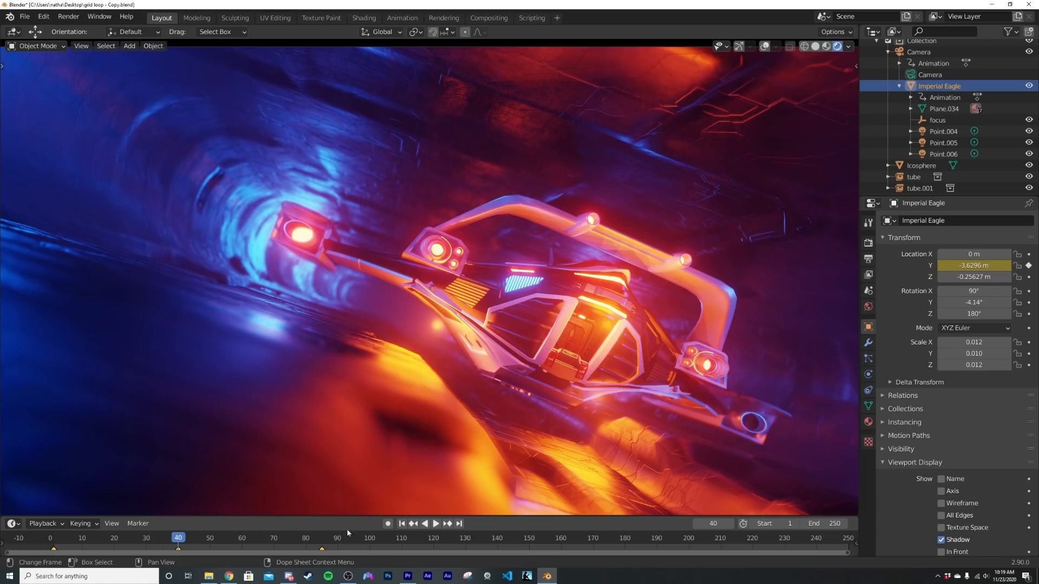
left_click(436, 524)
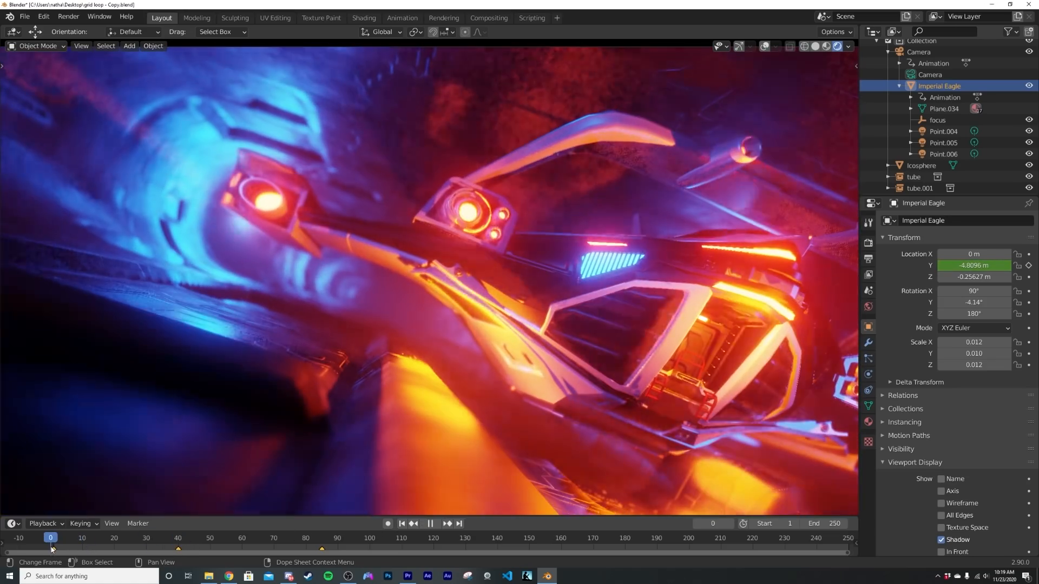
left_click(321, 538)
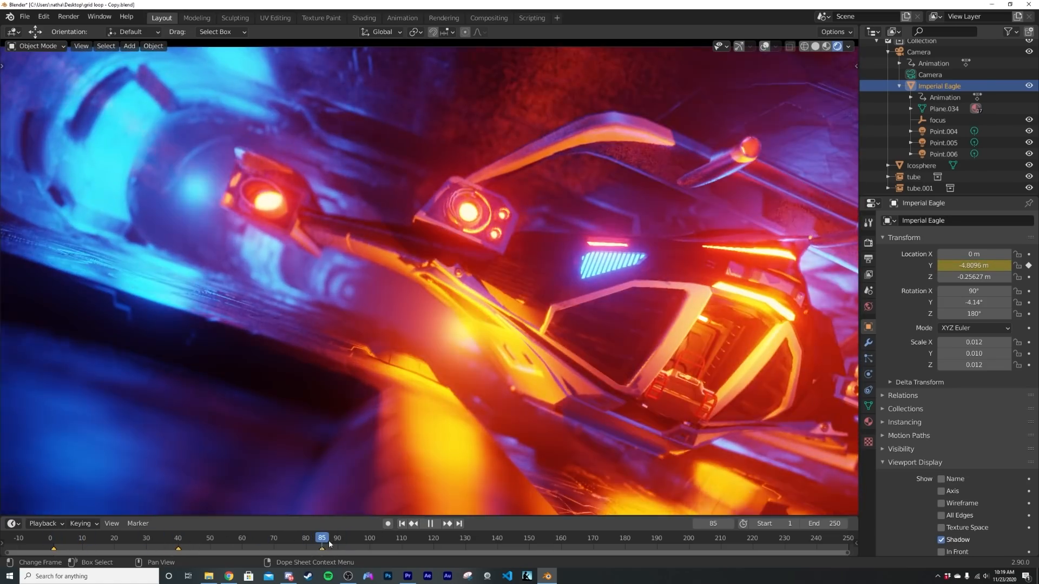
left_click(400, 523)
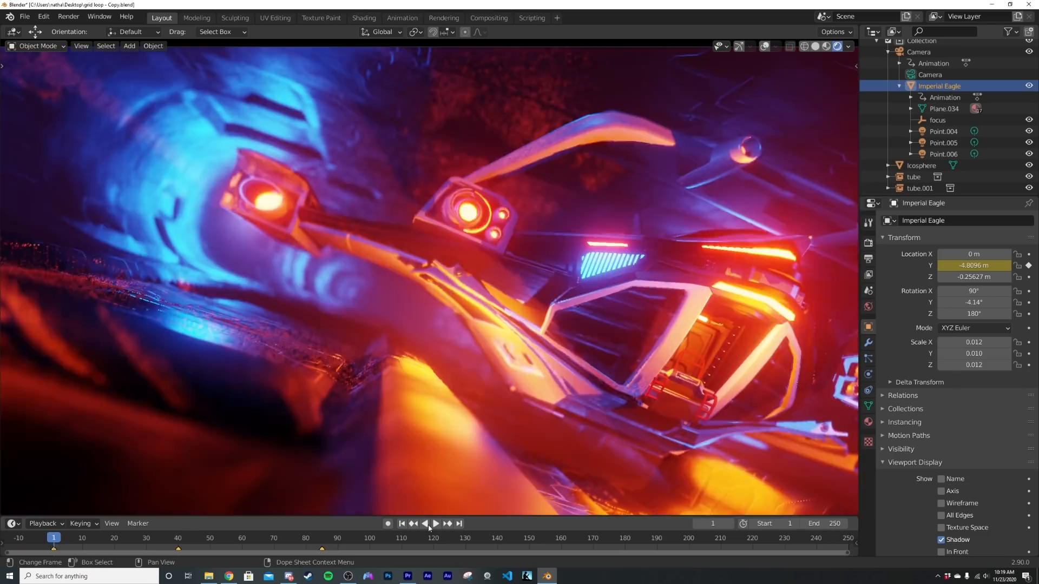
left_click(435, 523)
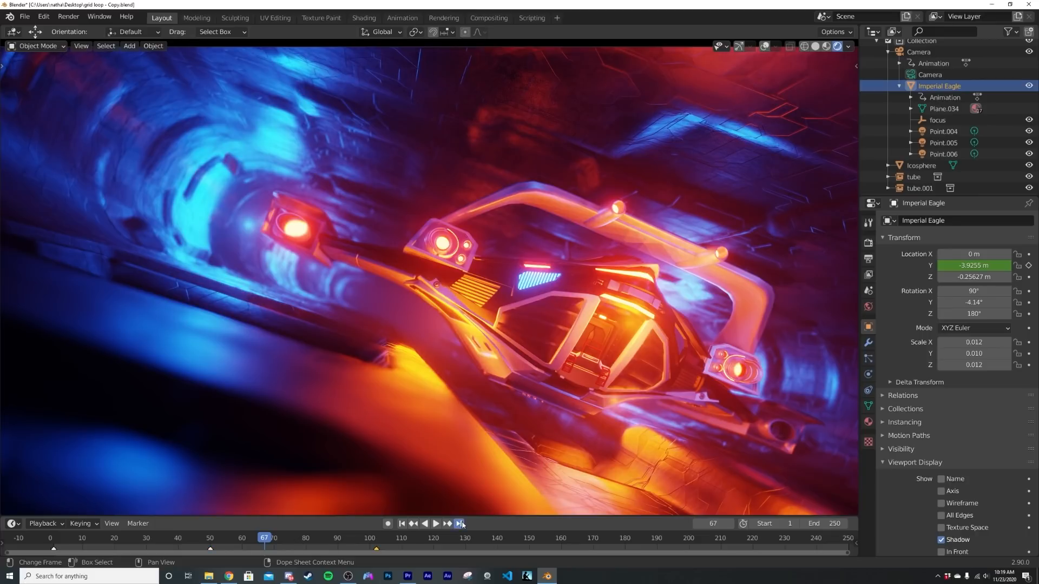
Step: Key Location Y at frame 177 and back to -4.8096 m at frame 250, then play to check the drift
left_click(459, 523)
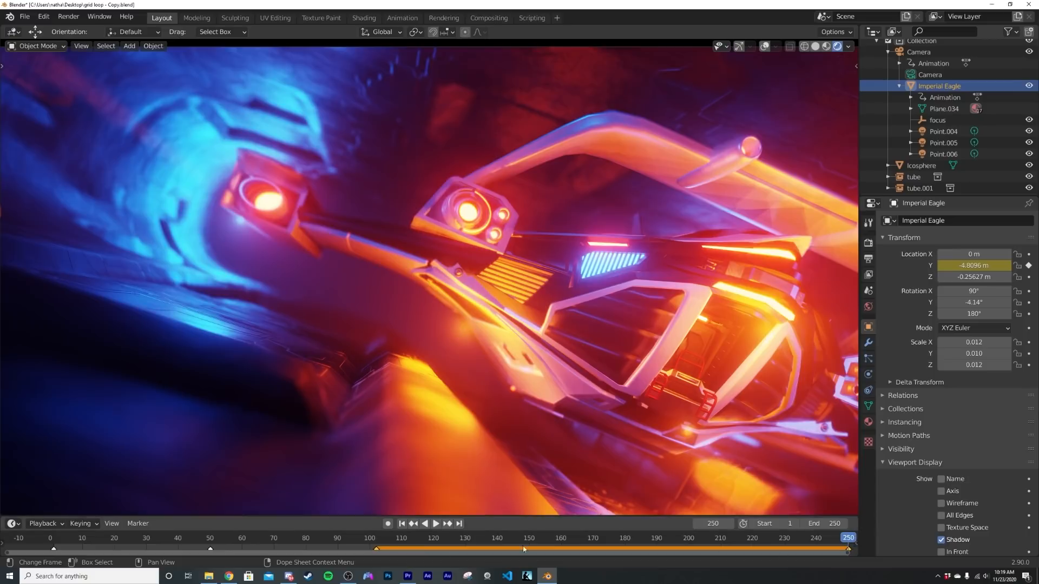
left_click(614, 538)
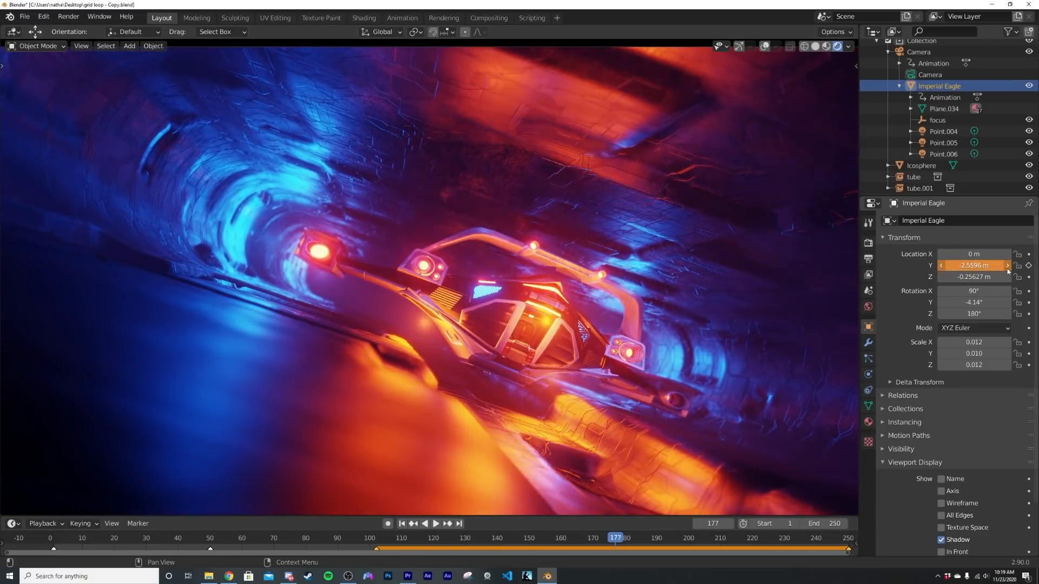
left_click(435, 524)
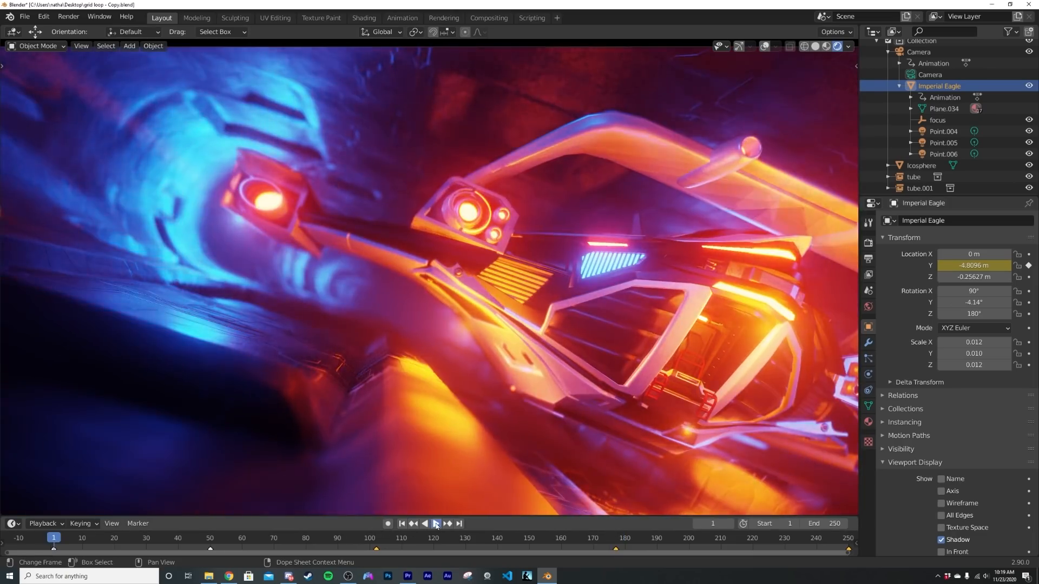
left_click(435, 524)
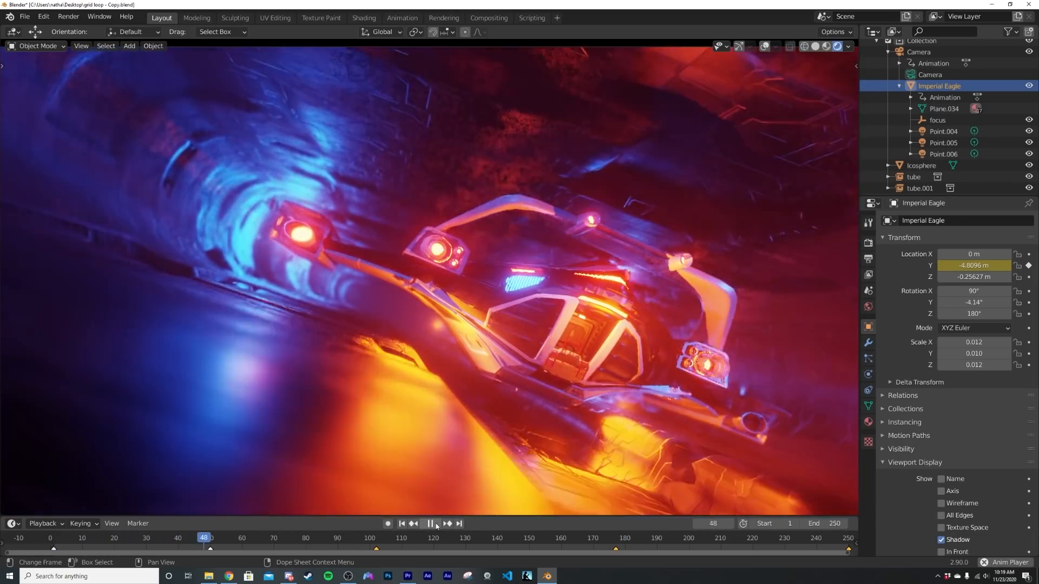
left_click(429, 524)
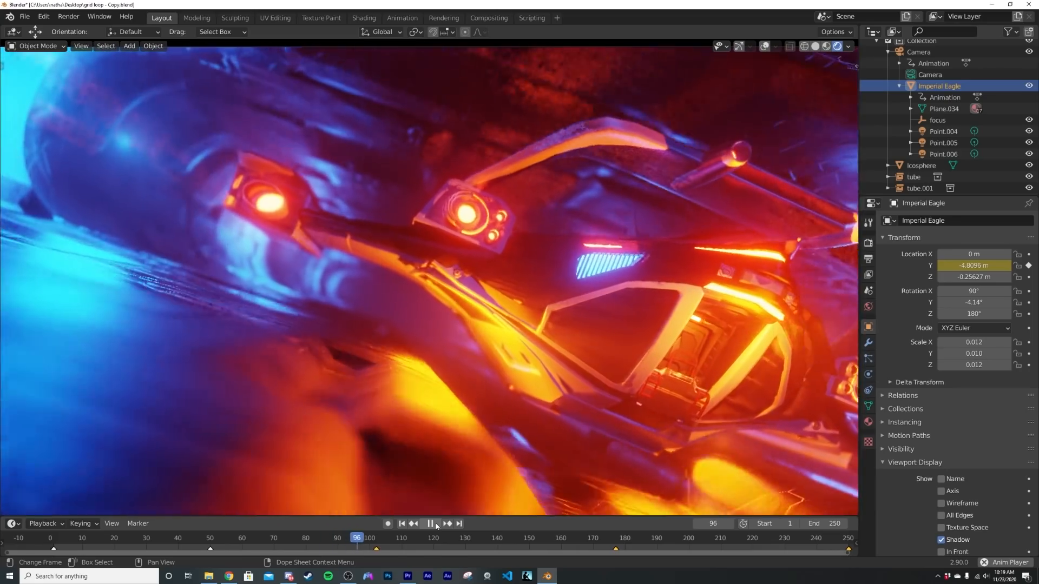
left_click(429, 523)
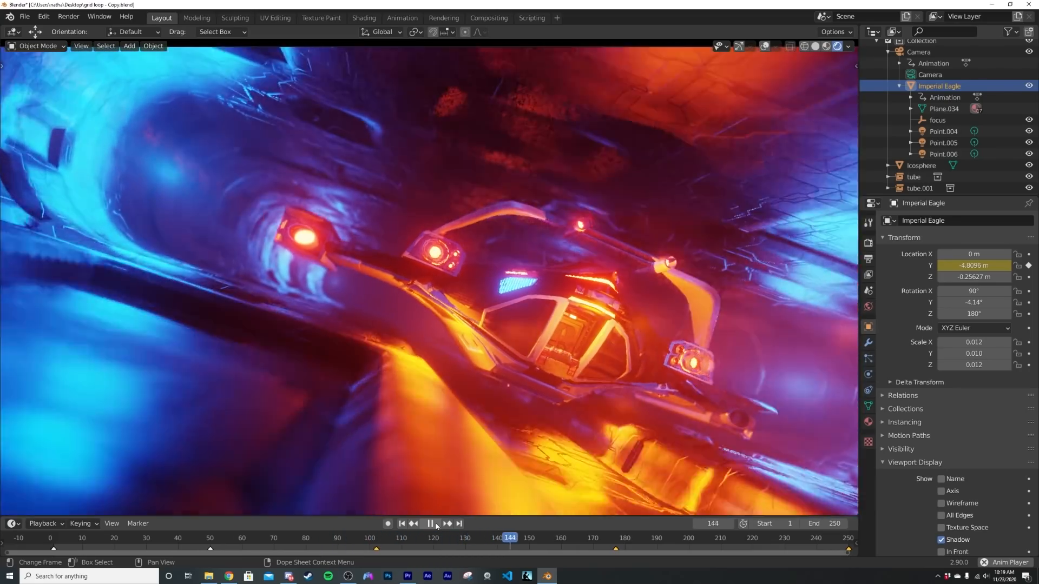
left_click(429, 523)
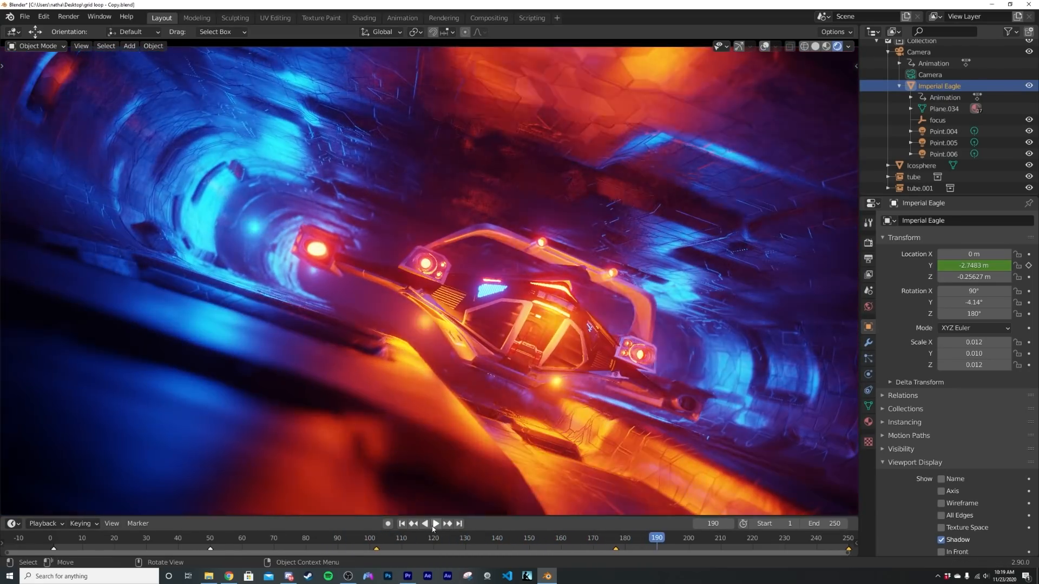
Step: Keyframe Rotation Y at 9.06° on frames 1 and 80, then play to preview the tilt
left_click(400, 523)
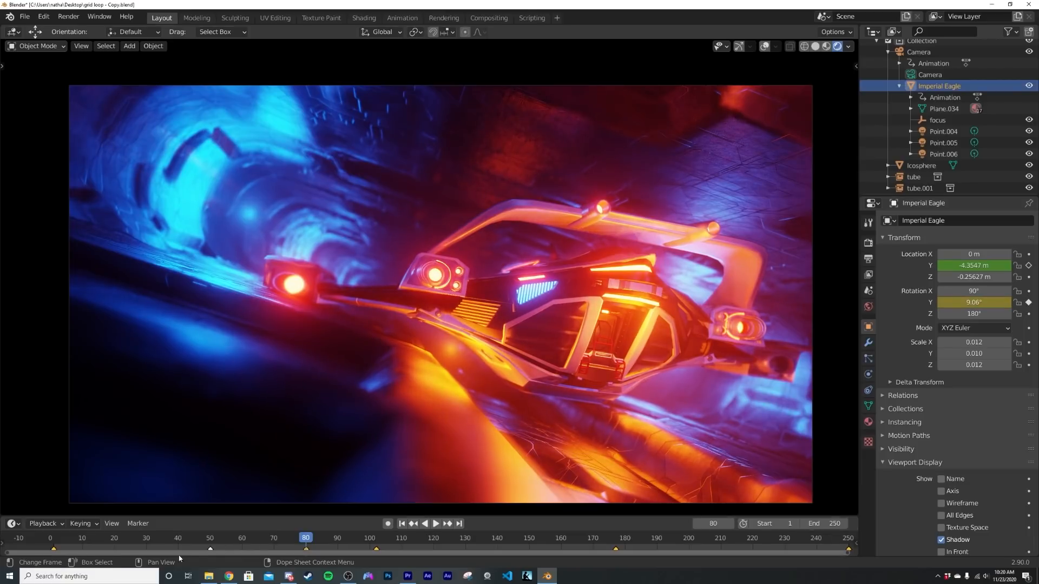
left_click(197, 538)
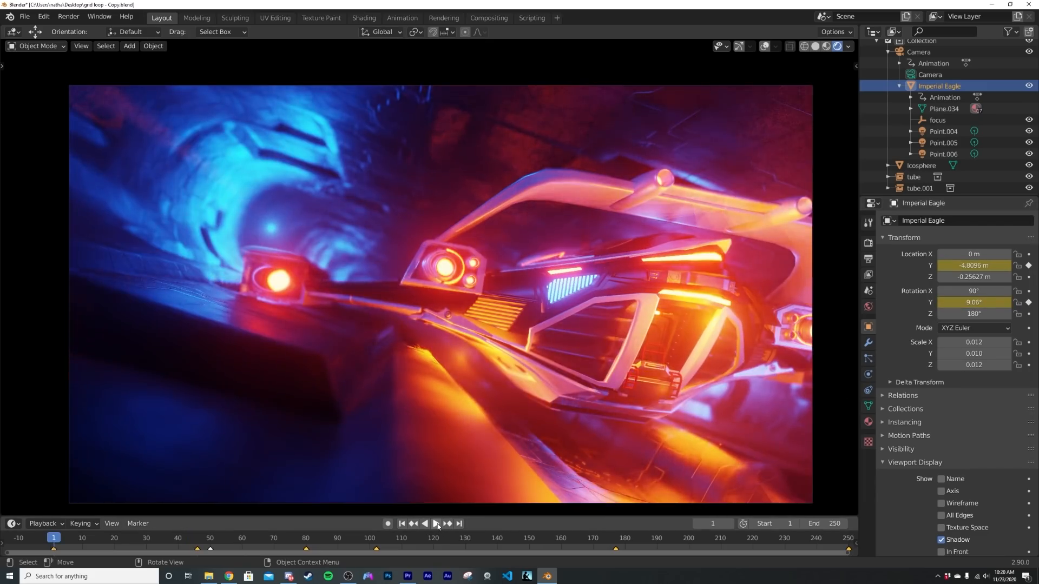
left_click(426, 524)
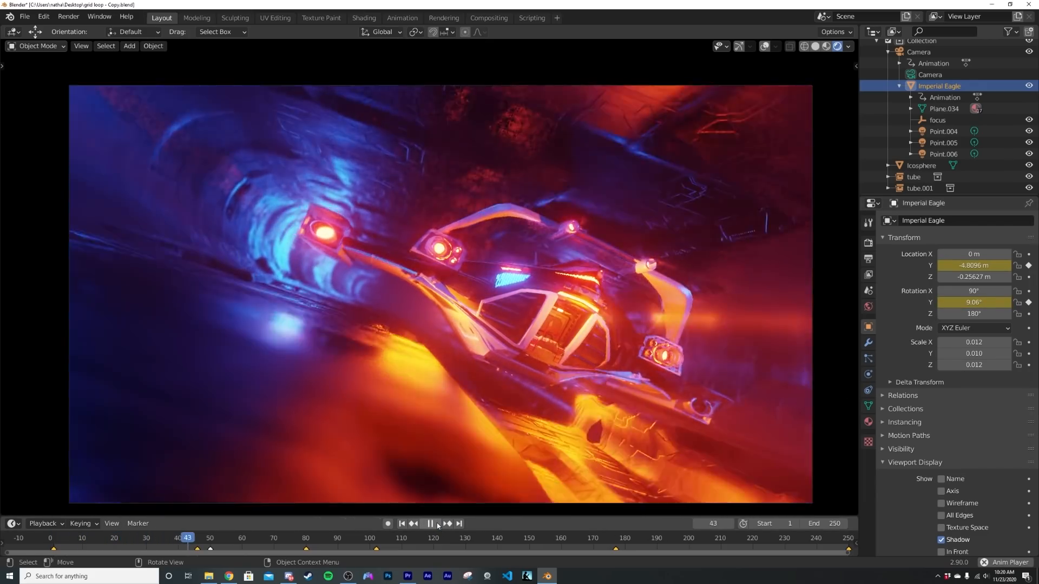
left_click(430, 524)
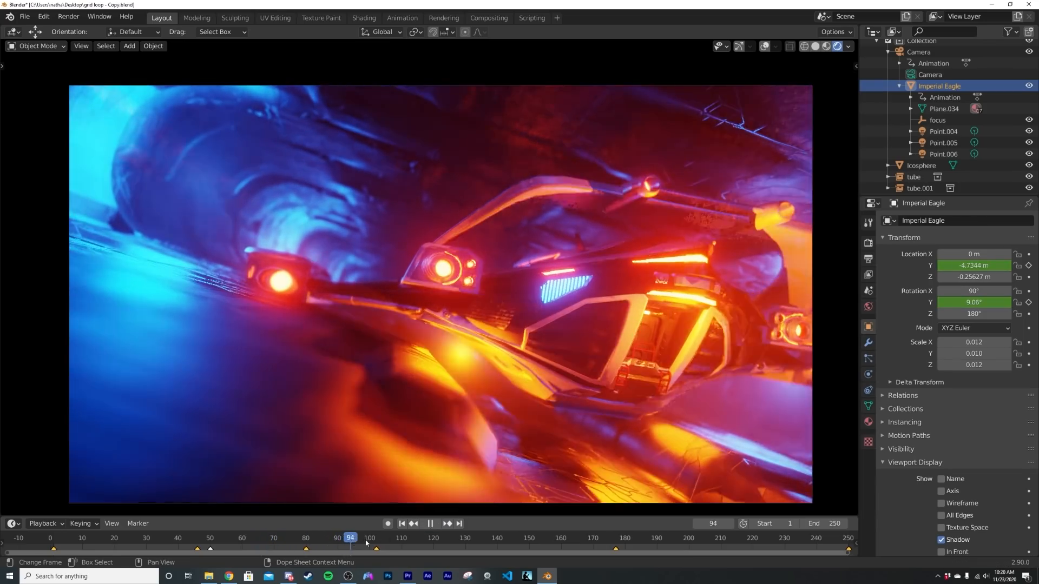
Step: Shift the rotation keys 44 frames later and key Rotation Y 0.537° at frame 131, then play
left_click(424, 523)
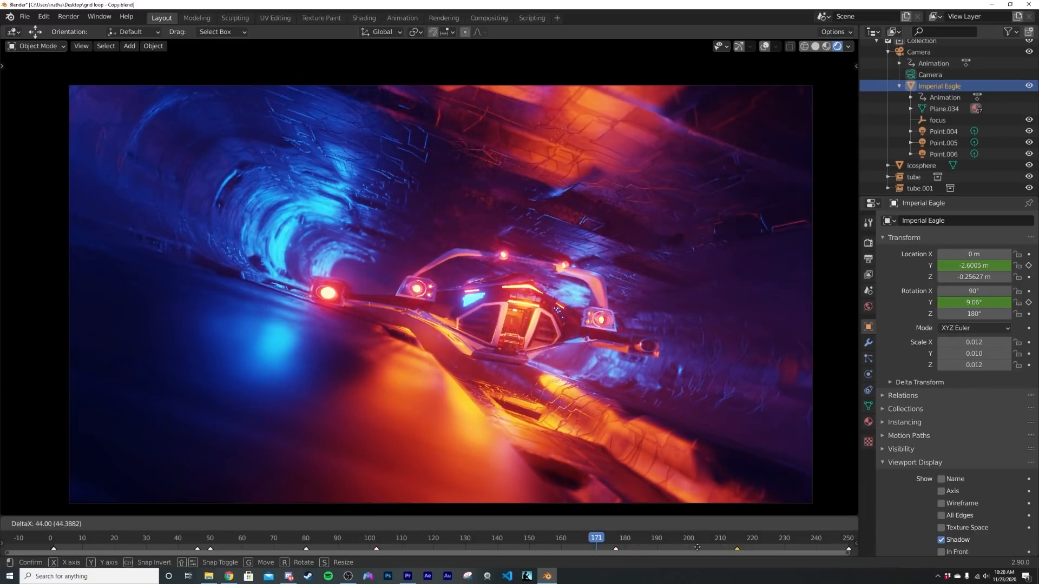
mouse_move(587, 553)
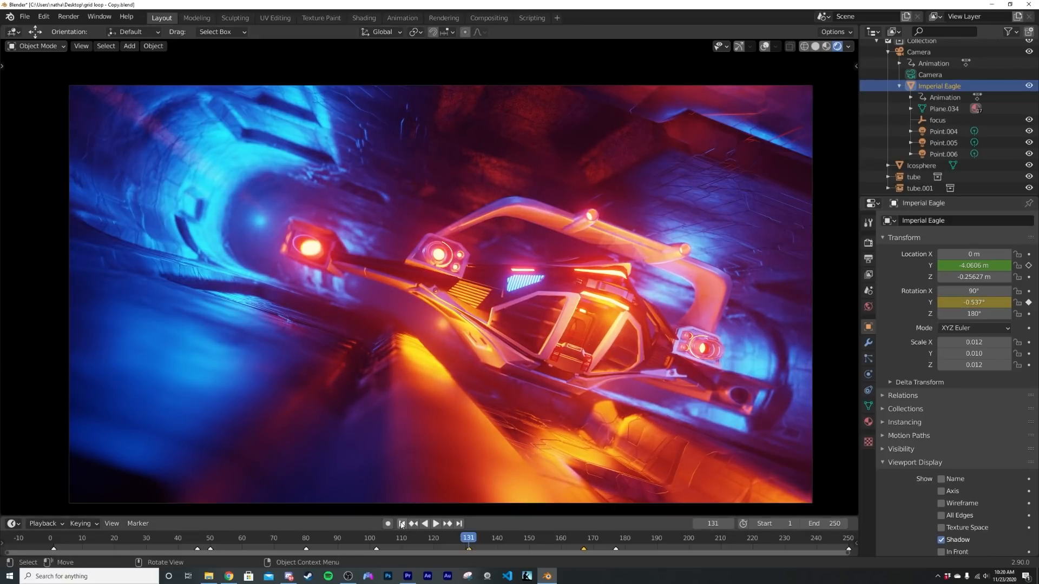
left_click(425, 523)
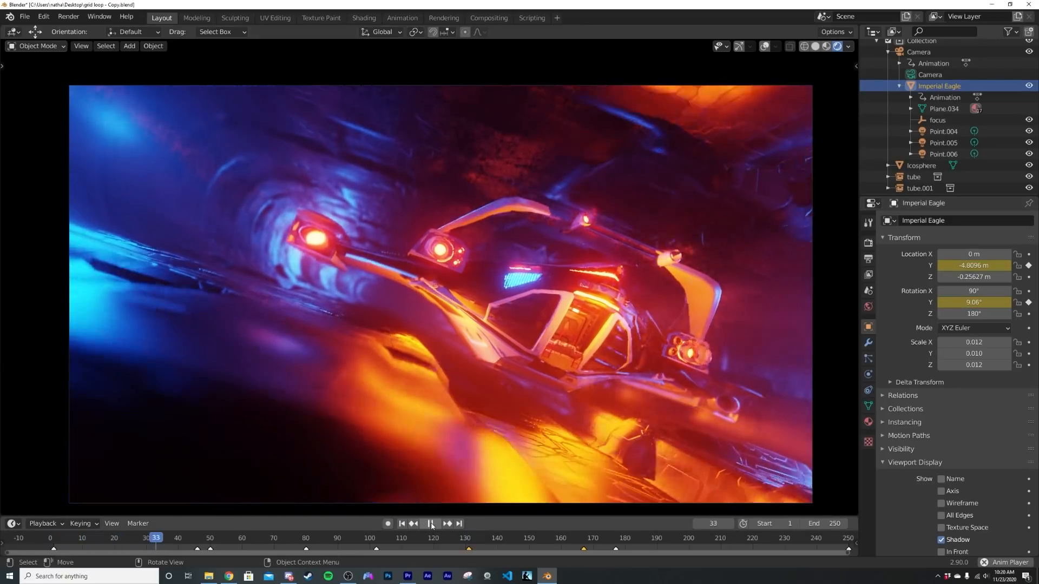
left_click(430, 524)
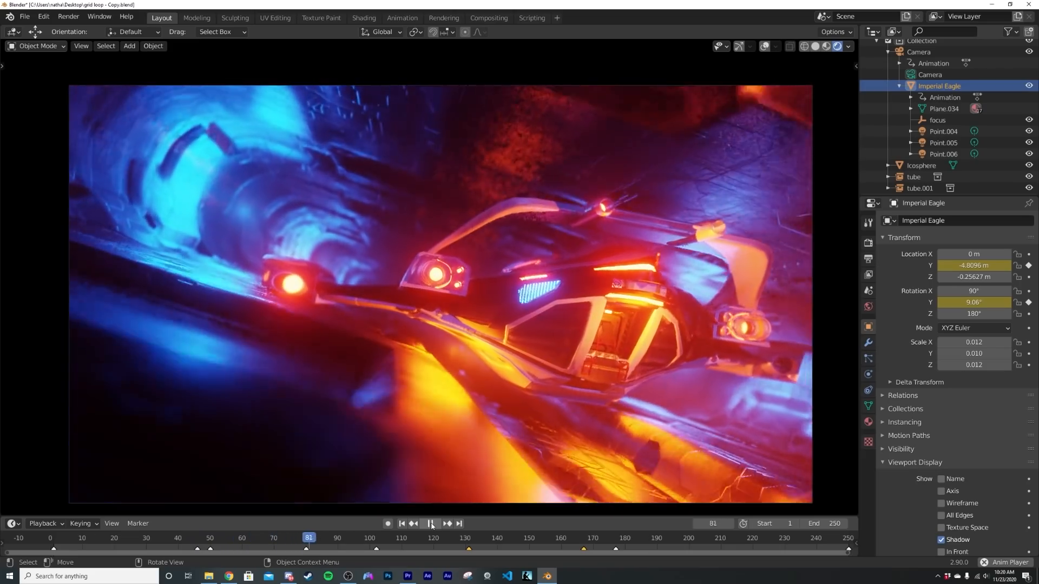
left_click(459, 537)
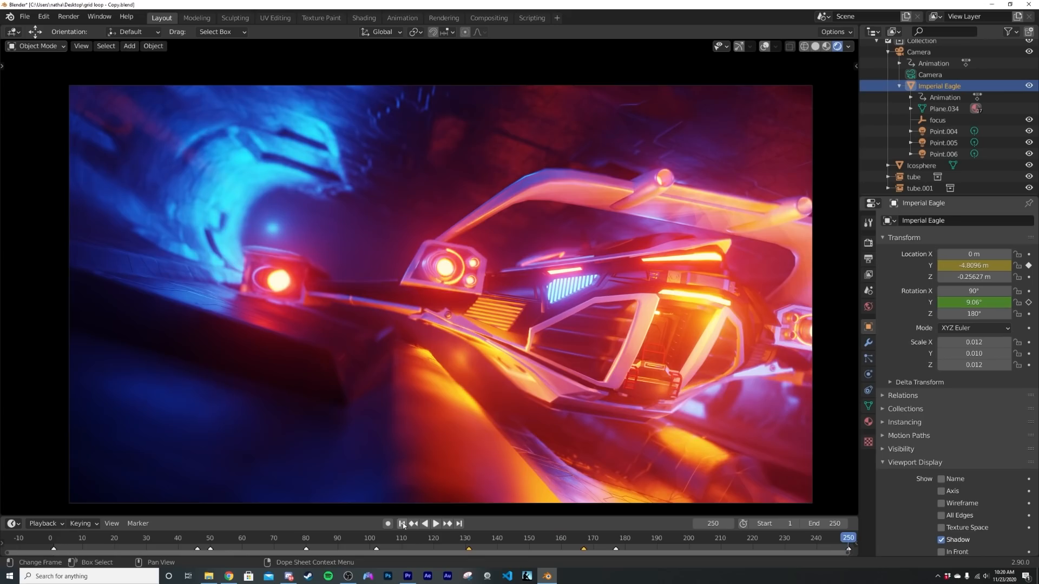
Step: Replay the animation from the start to review the wobble and return to frame 1
left_click(435, 524)
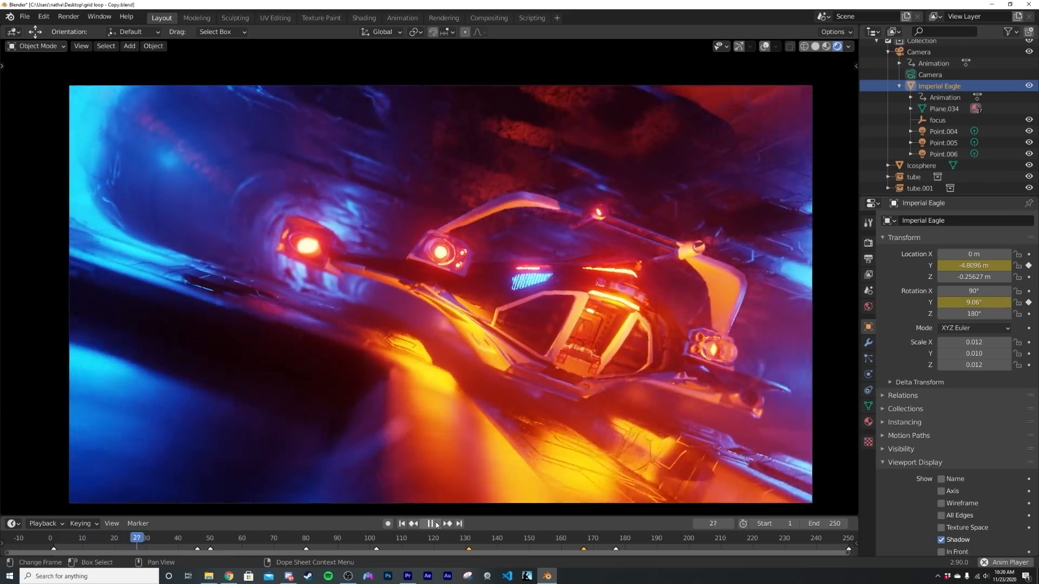
left_click(429, 524)
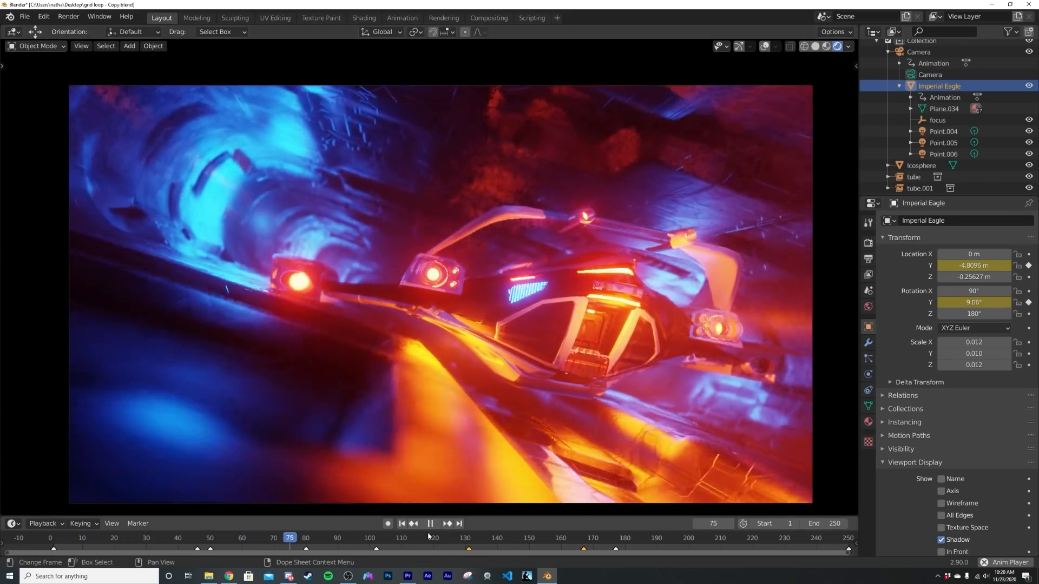
left_click(401, 524)
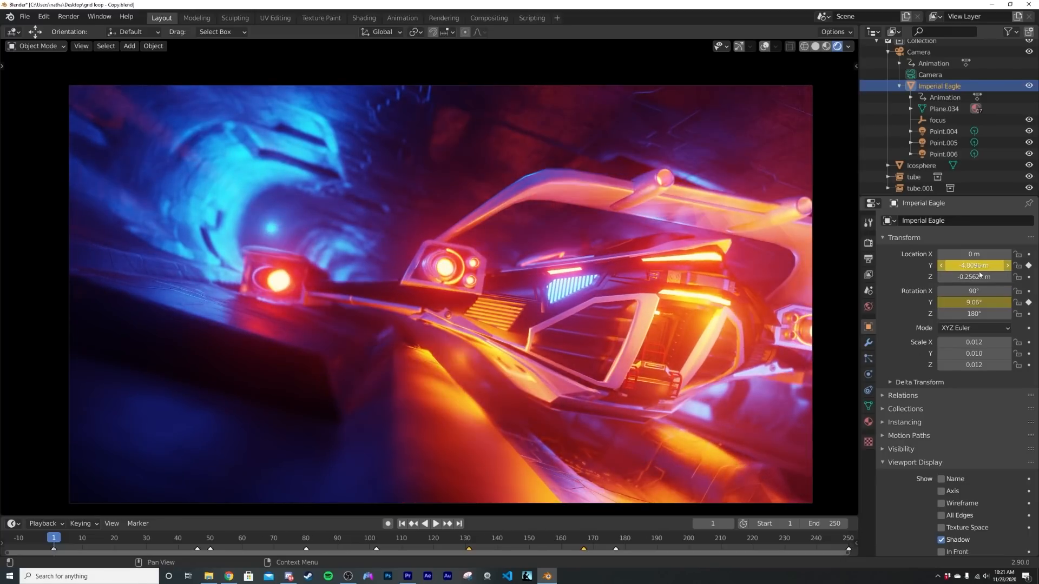
mouse_move(76, 543)
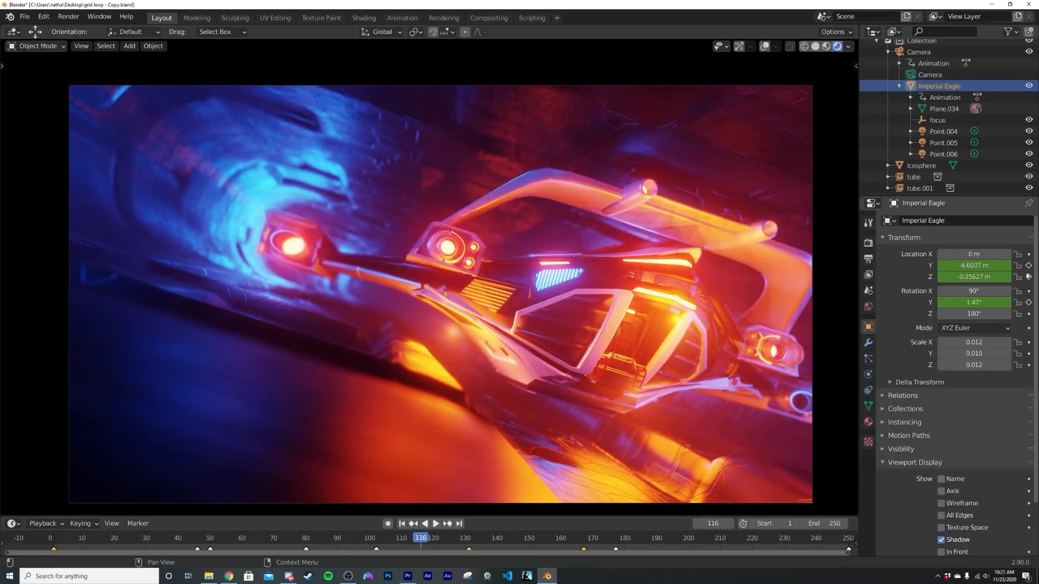
Step: Scrub the timeline and keyframe Location Z at several frames for a vertical bob
left_click(272, 538)
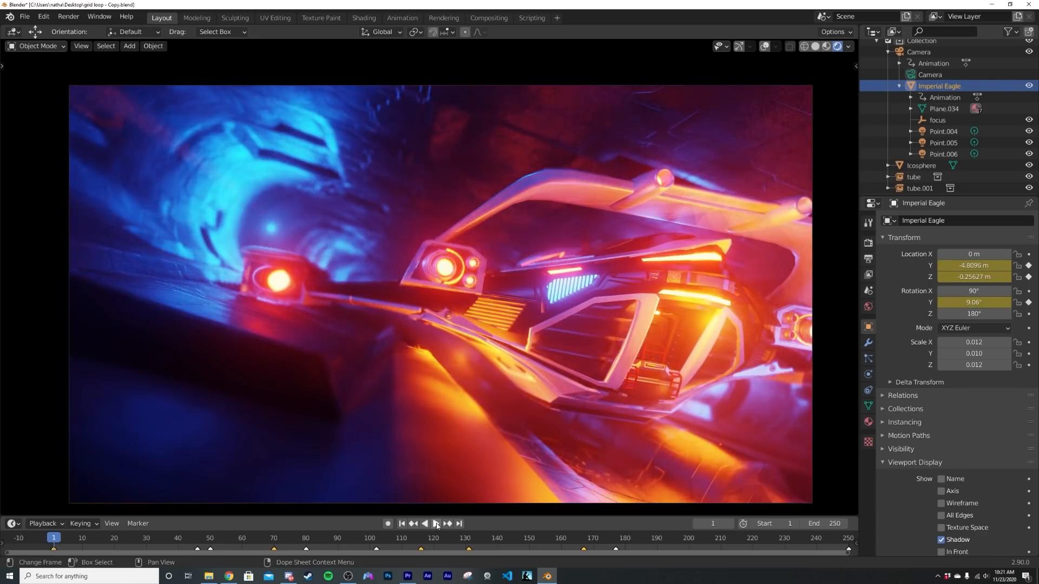
Step: Loop playback to review the ship's combined Y drift, Y-rotation tilt and Z bob
left_click(429, 524)
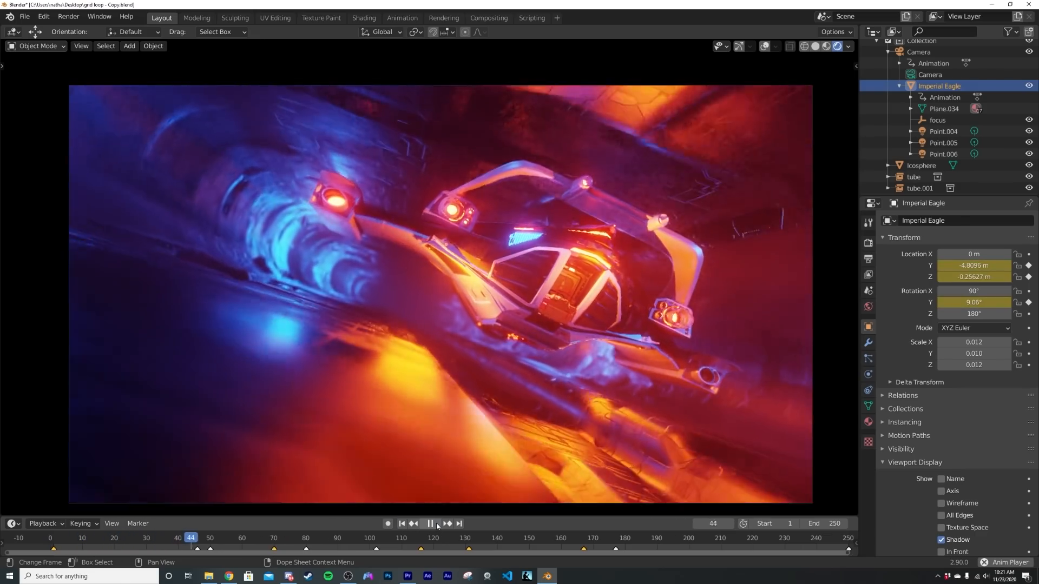
left_click(429, 524)
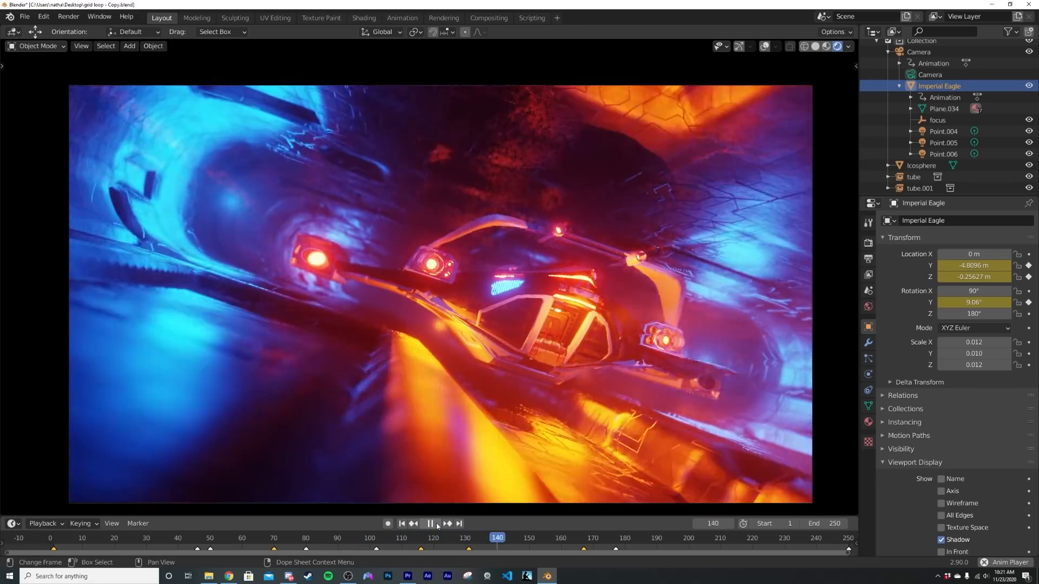
left_click(428, 524)
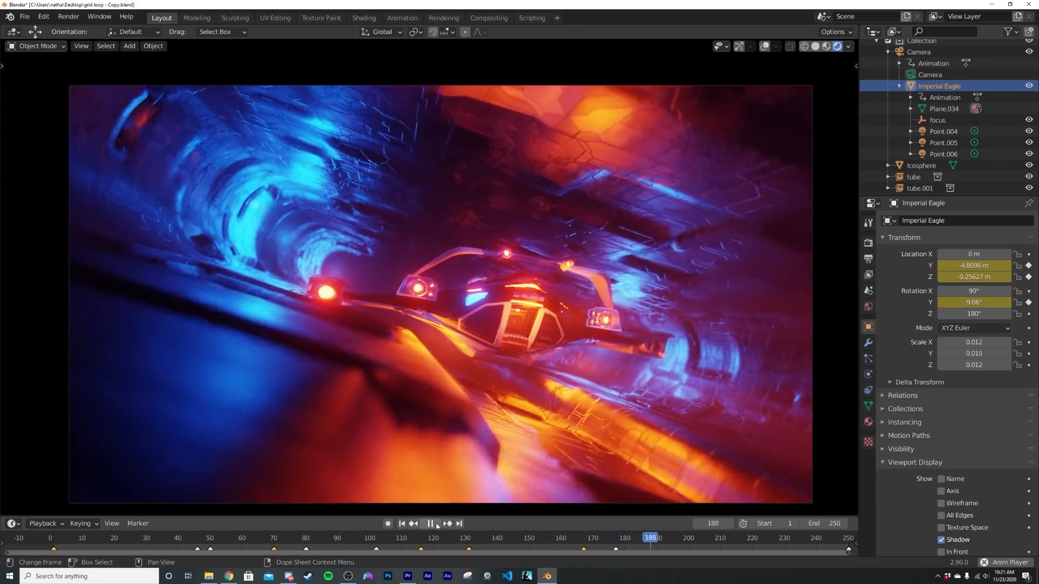
left_click(428, 523)
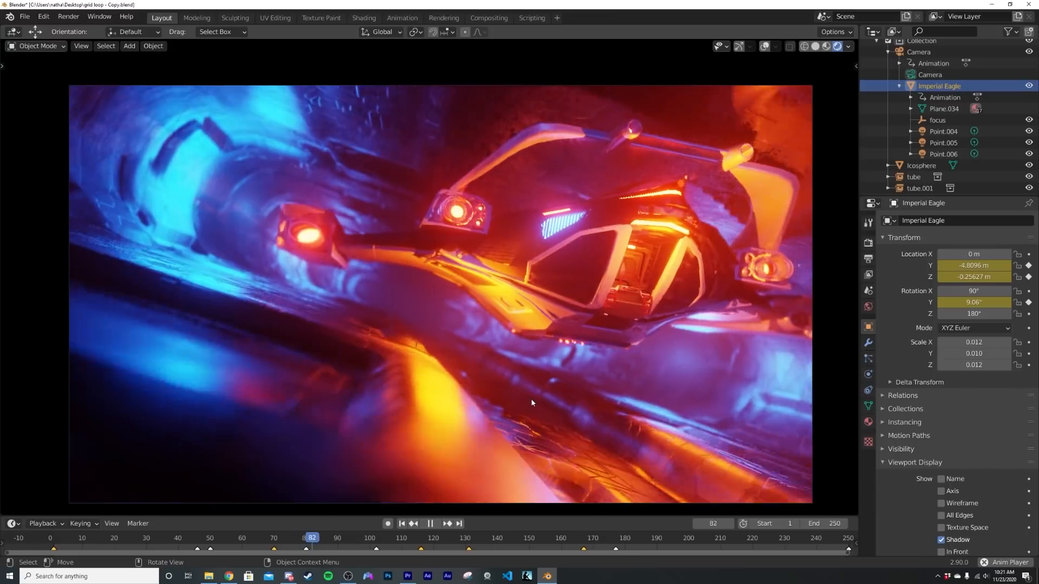
left_click(466, 538)
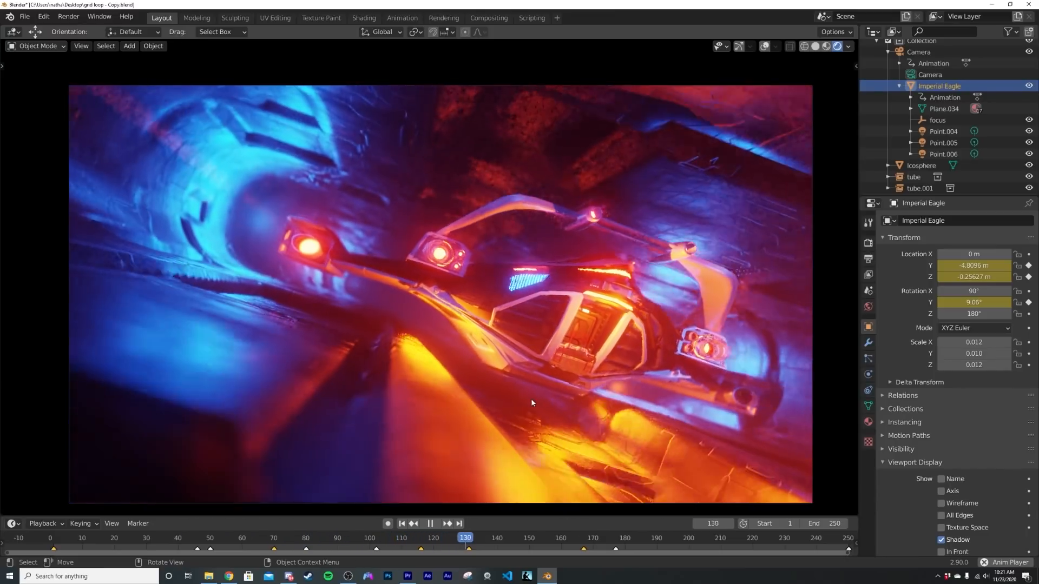